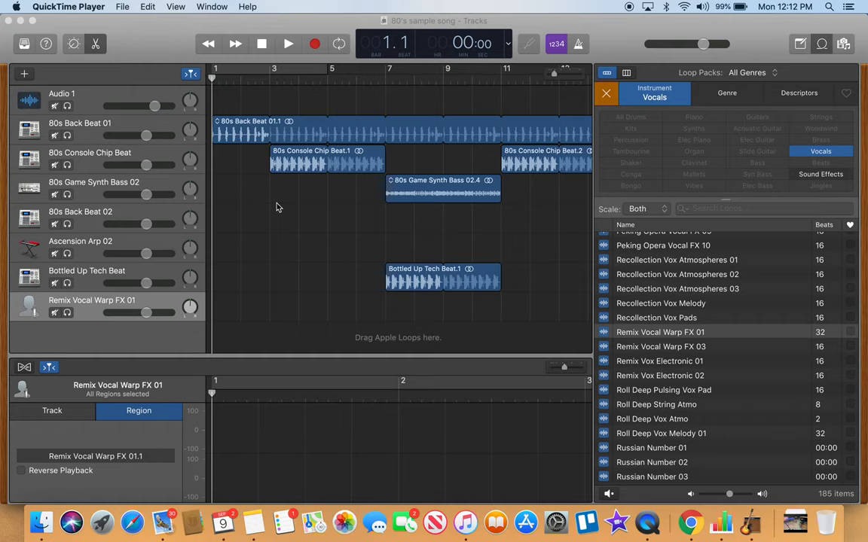
pyautogui.moveTo(340, 198)
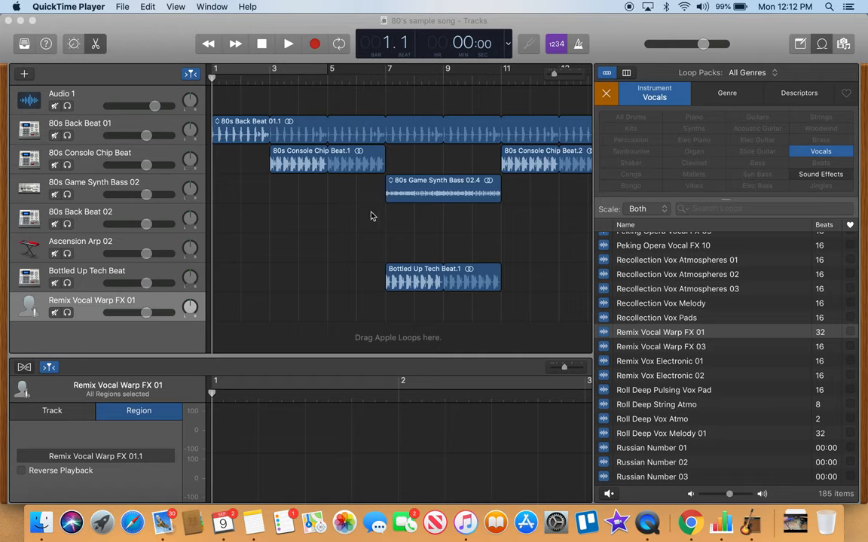
# Step: Scroll back and forth along the timeline reviewing where the eight loop regions sit
pyautogui.hscroll(3)
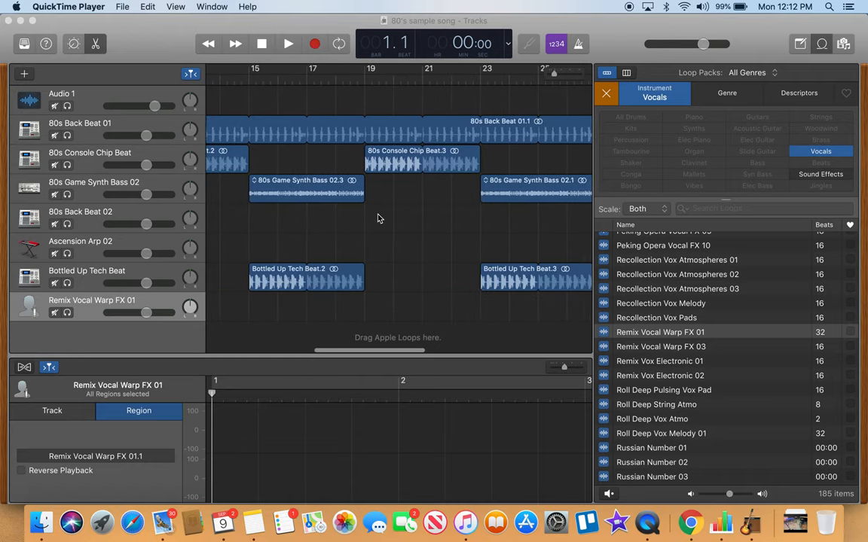
pyautogui.hscroll(3)
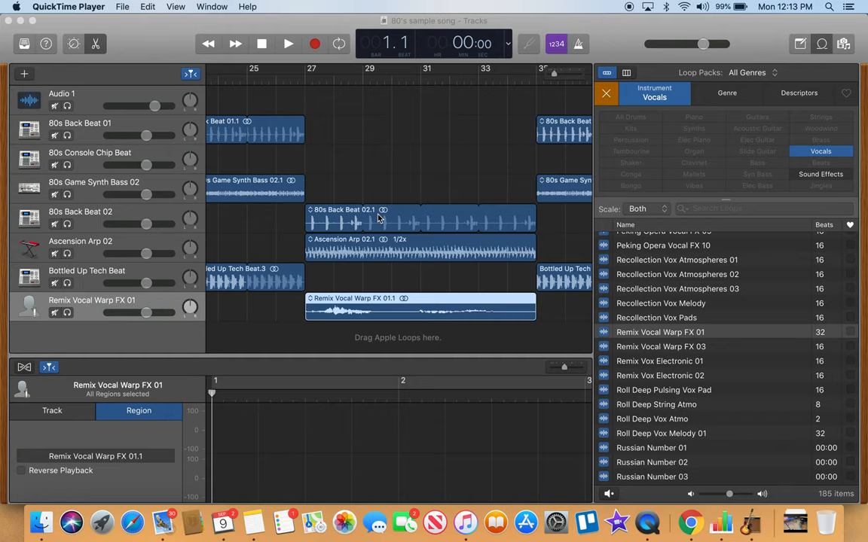
pyautogui.moveTo(470, 185)
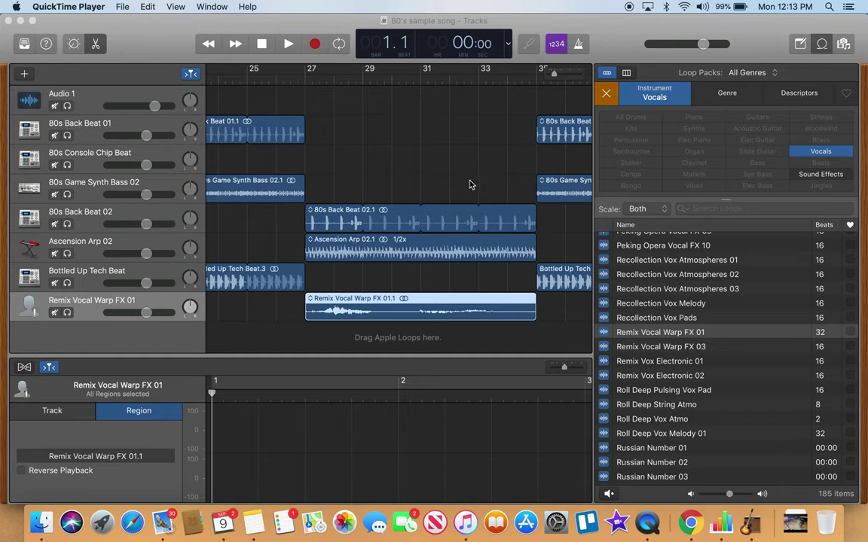
pyautogui.hscroll(-3)
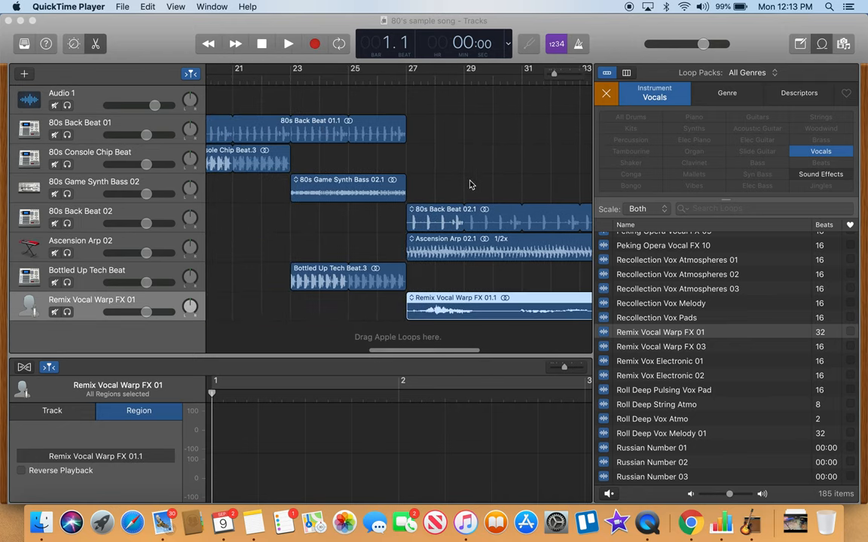
pyautogui.hscroll(-3)
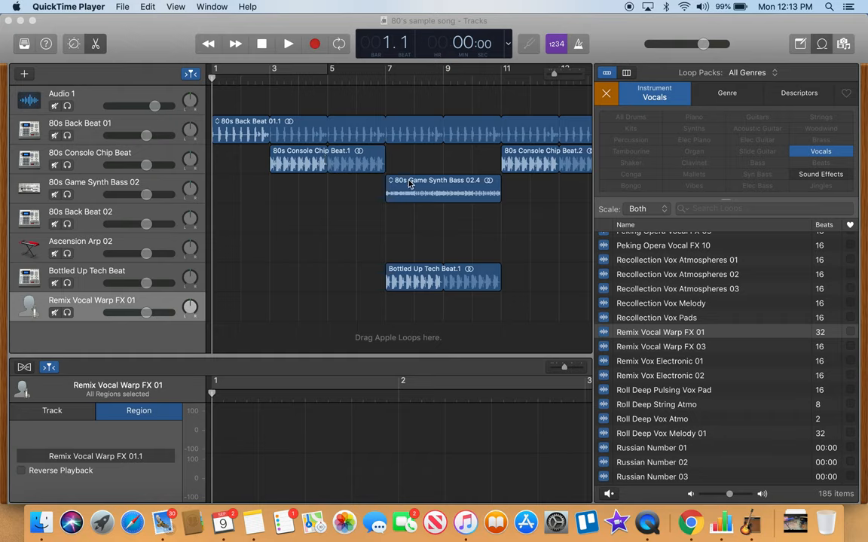
pyautogui.moveTo(499, 184)
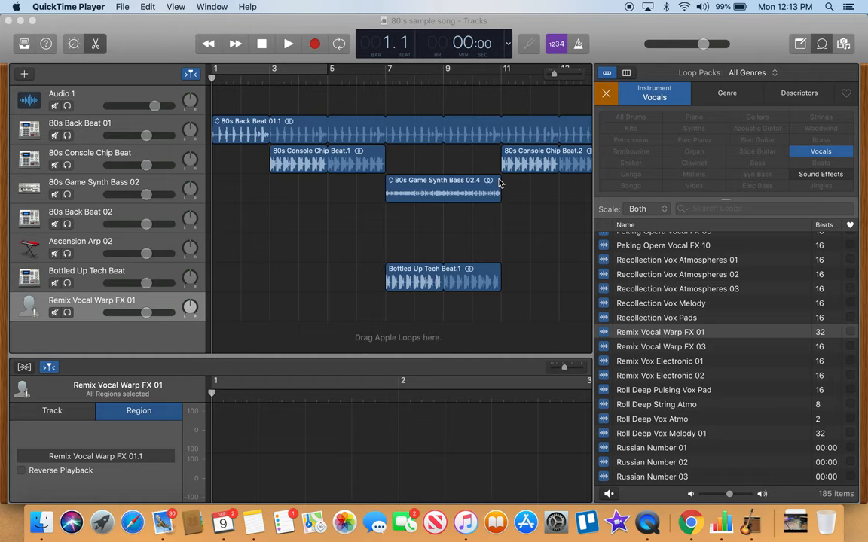
pyautogui.hscroll(3)
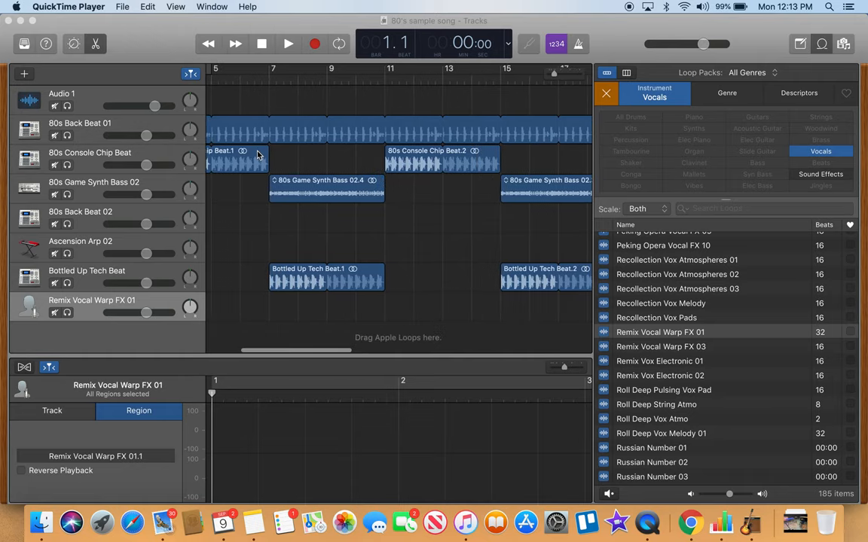
pyautogui.moveTo(464, 164)
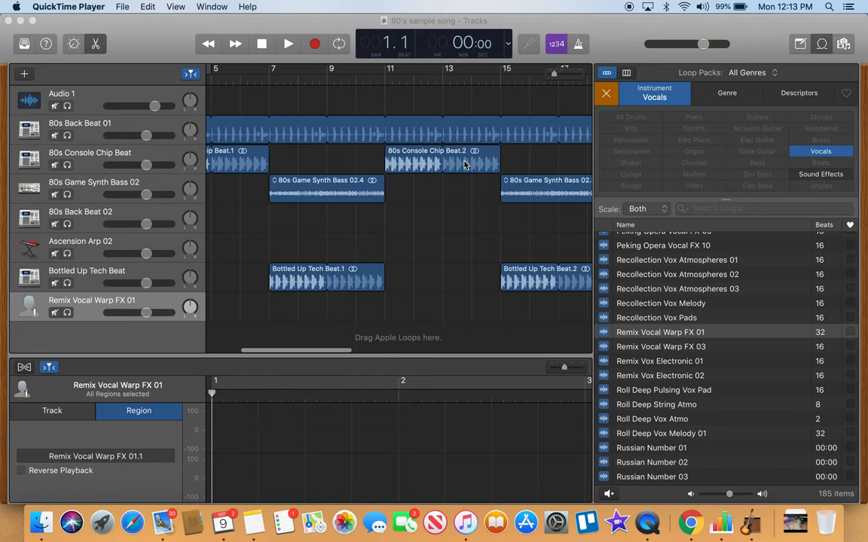
pyautogui.hscroll(3)
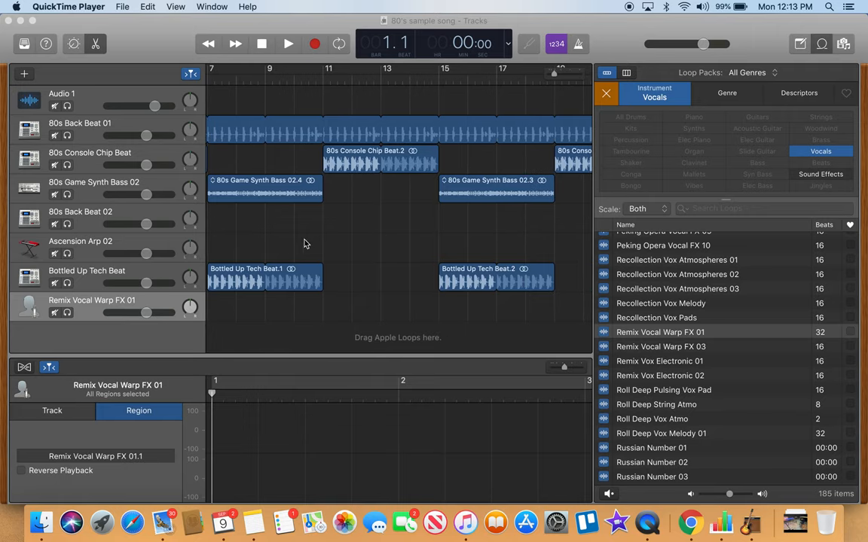
pyautogui.moveTo(407, 231)
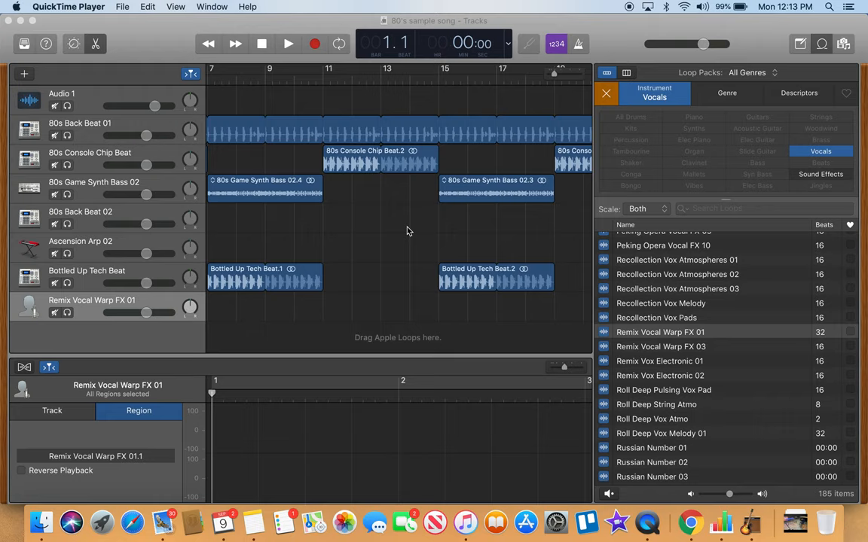
pyautogui.hscroll(-3)
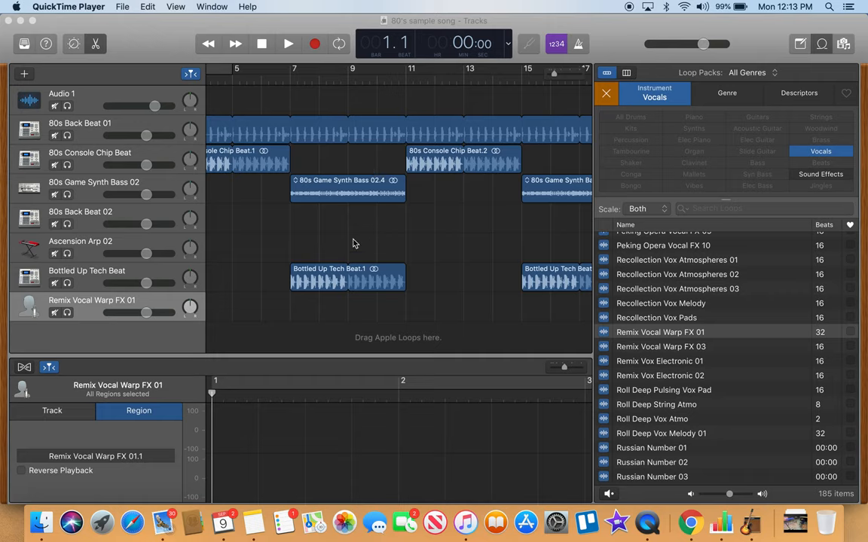
pyautogui.hscroll(3)
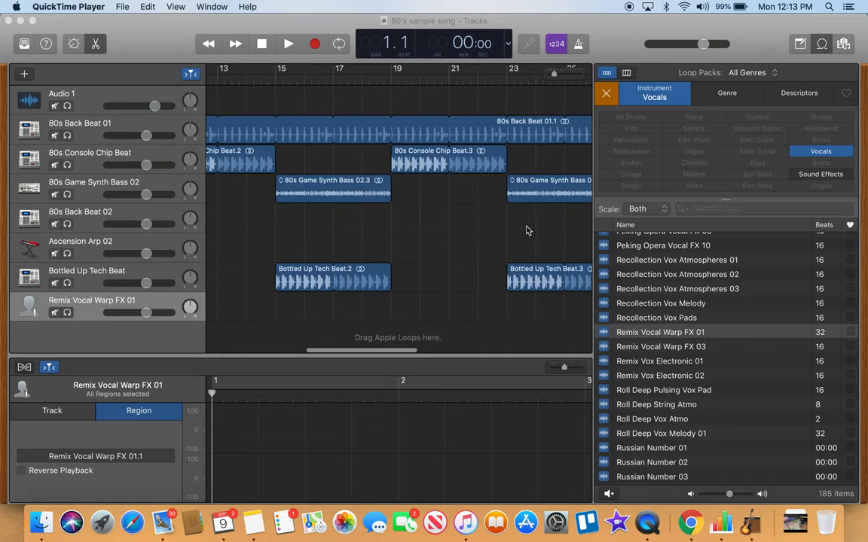
pyautogui.moveTo(485, 209)
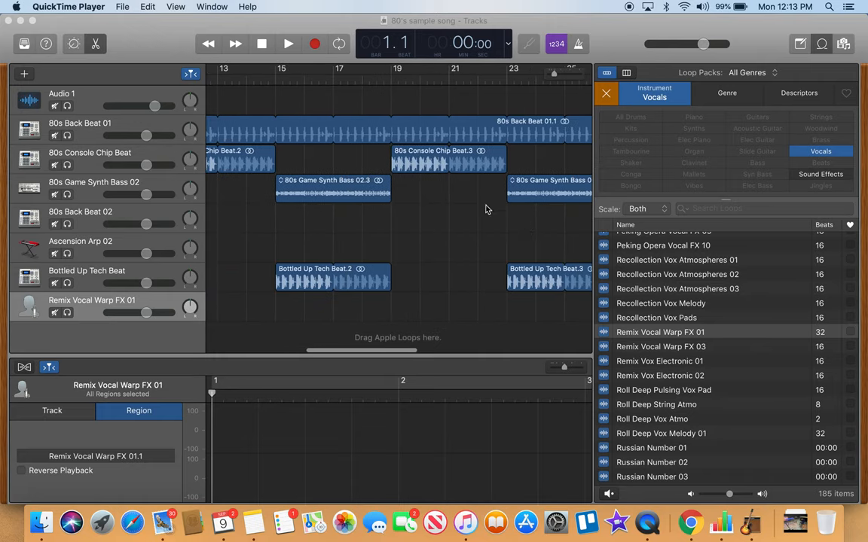
pyautogui.hscroll(3)
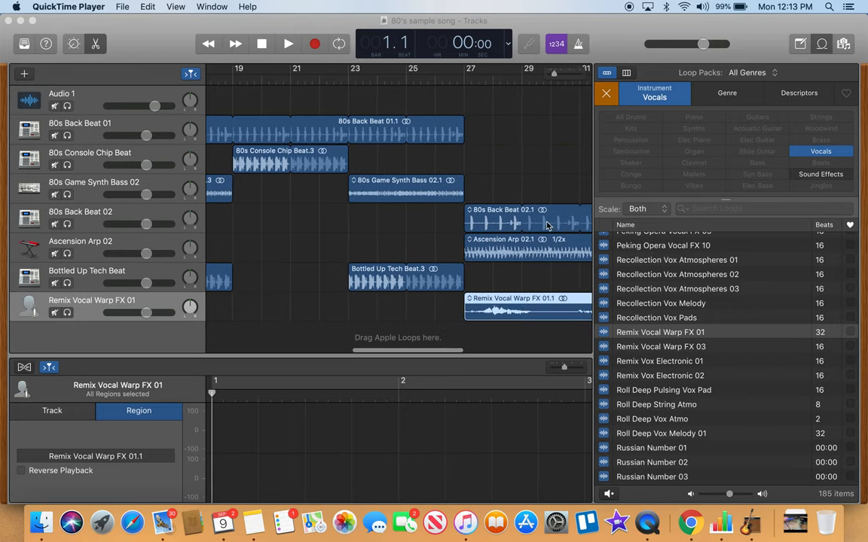
pyautogui.hscroll(3)
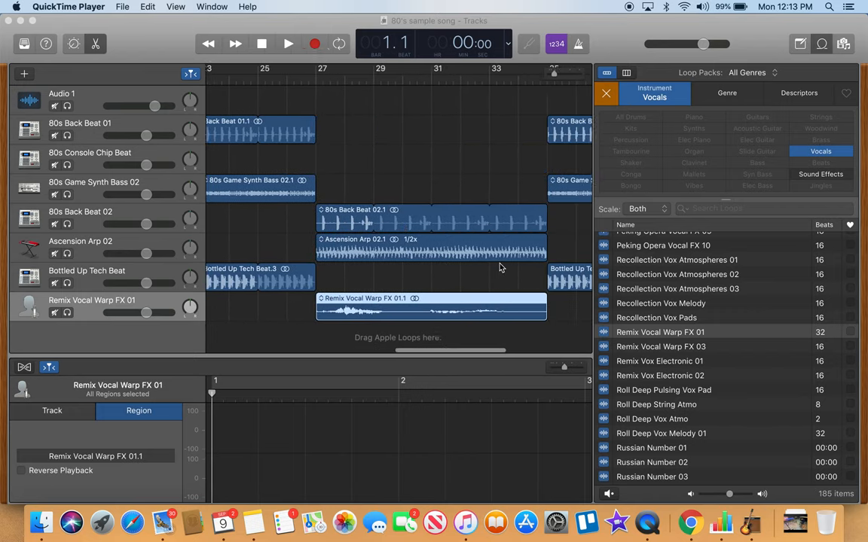
pyautogui.hscroll(3)
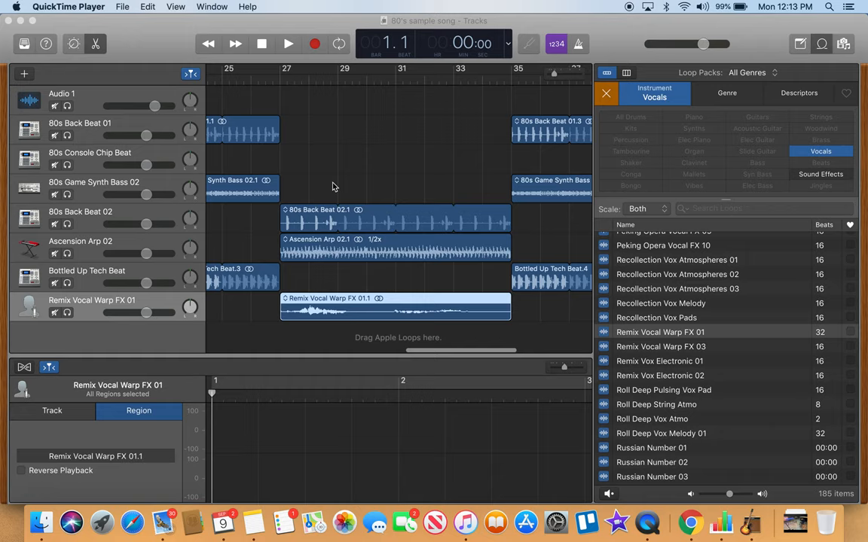
pyautogui.hscroll(-3)
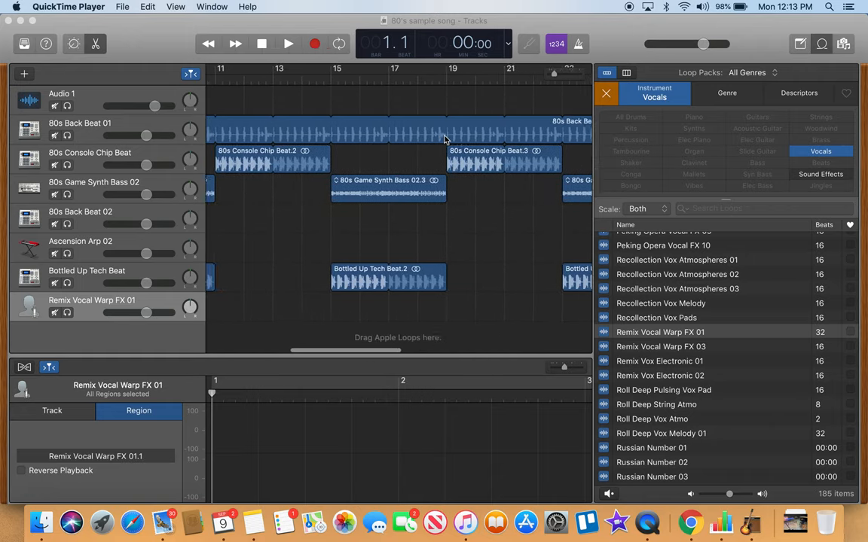
pyautogui.hscroll(3)
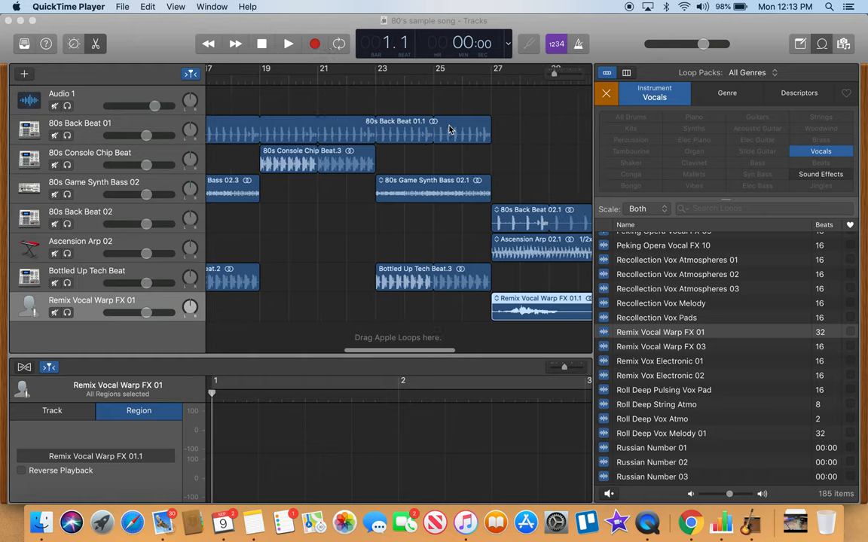
pyautogui.hscroll(3)
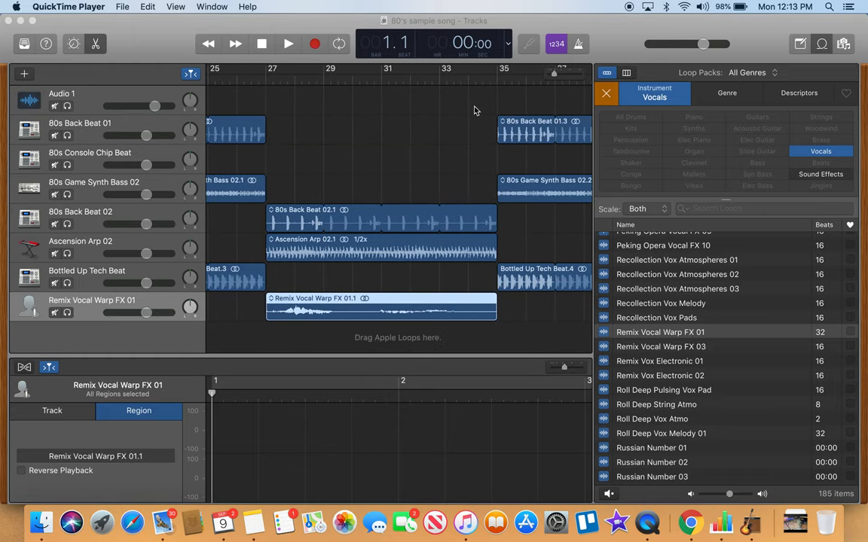
pyautogui.hscroll(3)
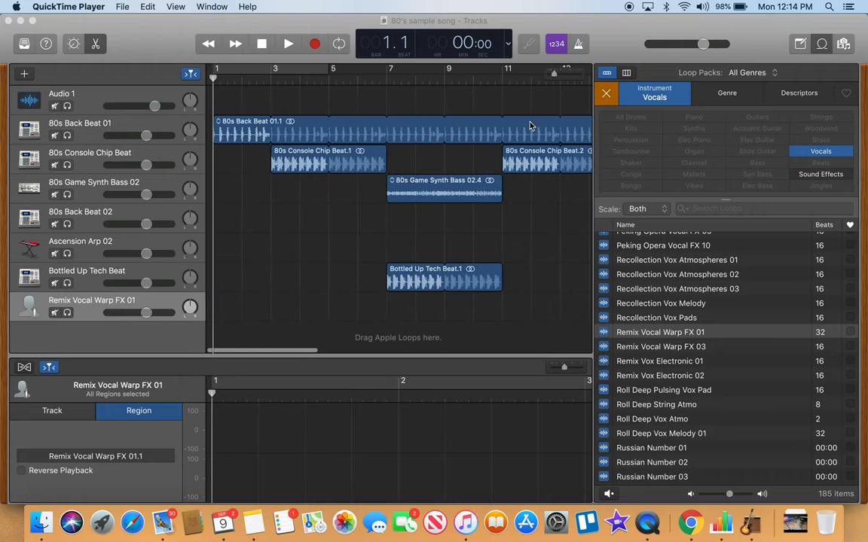
pyautogui.click(410, 211)
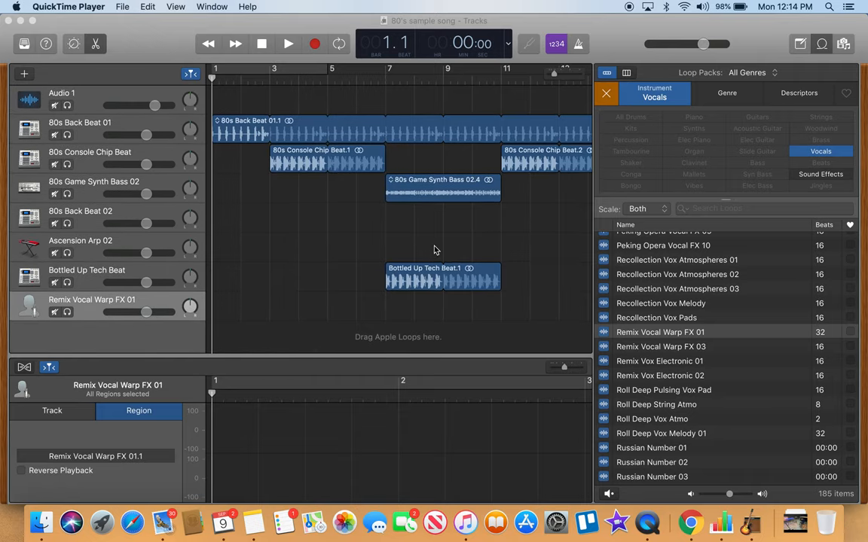
pyautogui.hscroll(3)
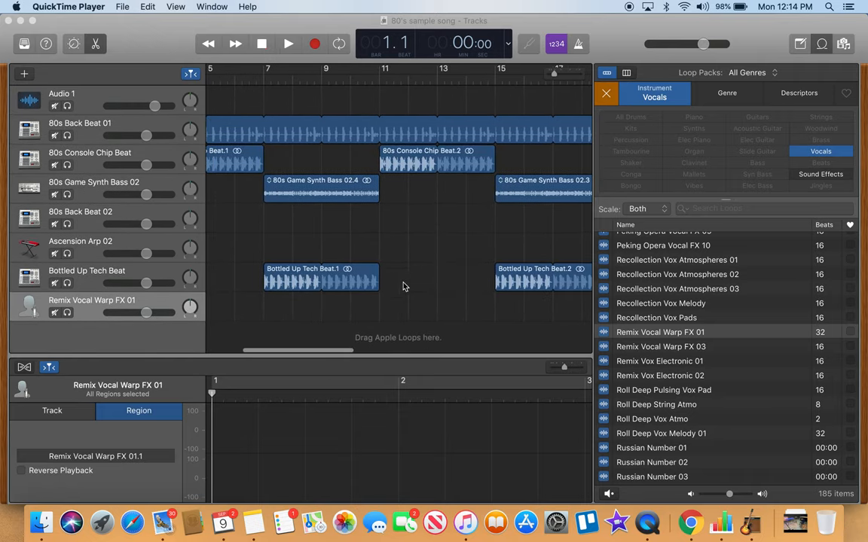
pyautogui.hscroll(-3)
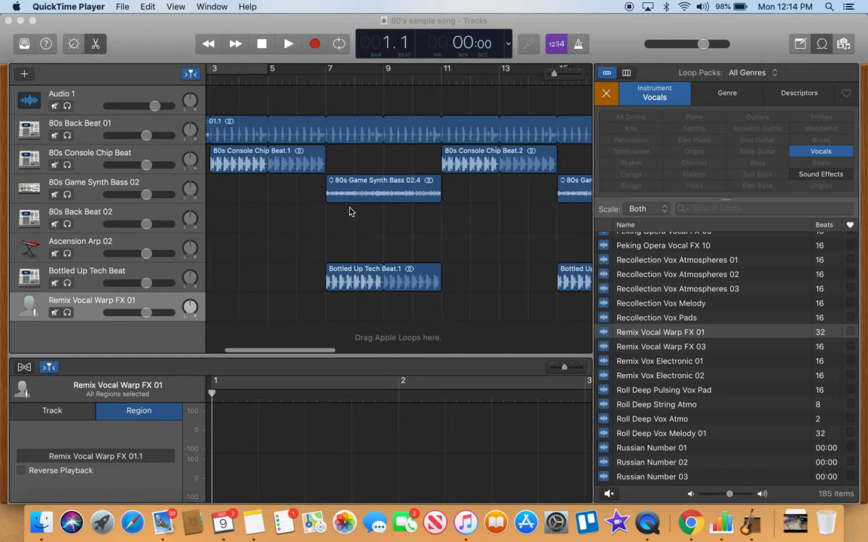
pyautogui.hscroll(-3)
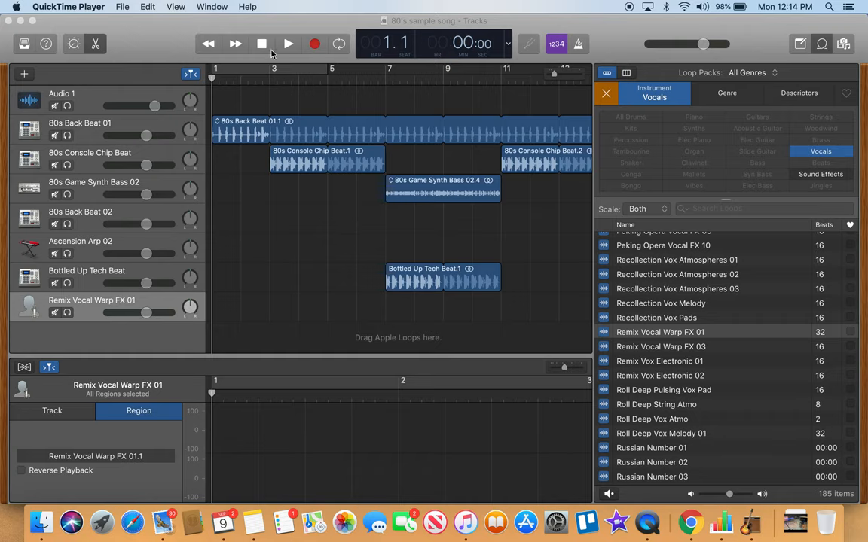
# Step: Play from bar 1 through the intro and first section, stopping around bar 15 (~34 s)
pyautogui.click(290, 44)
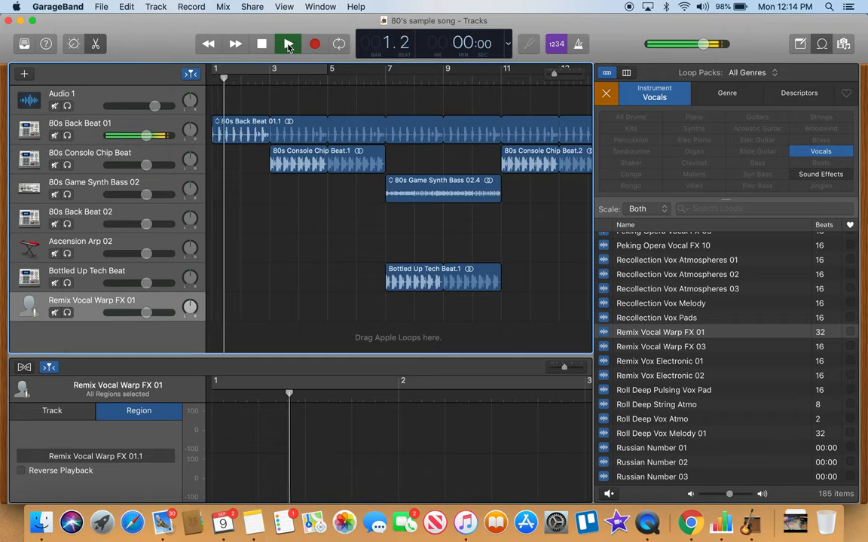
pyautogui.click(288, 42)
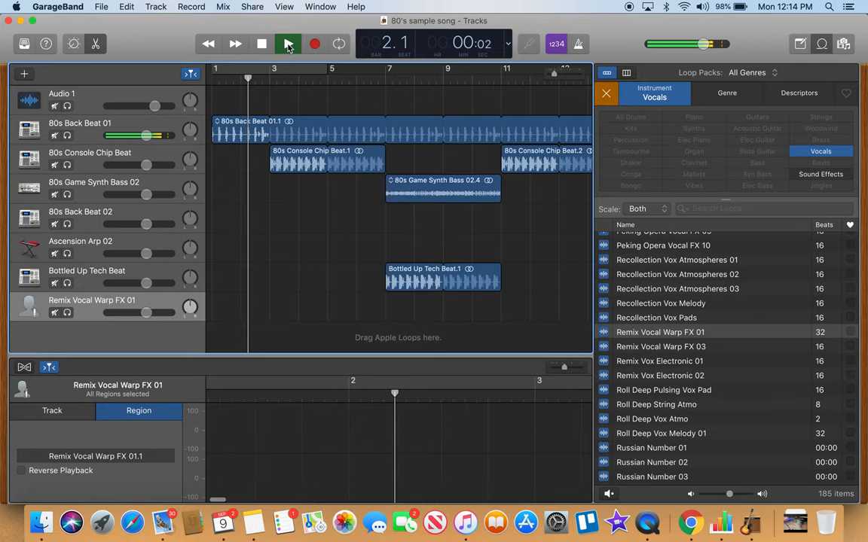
pyautogui.click(288, 42)
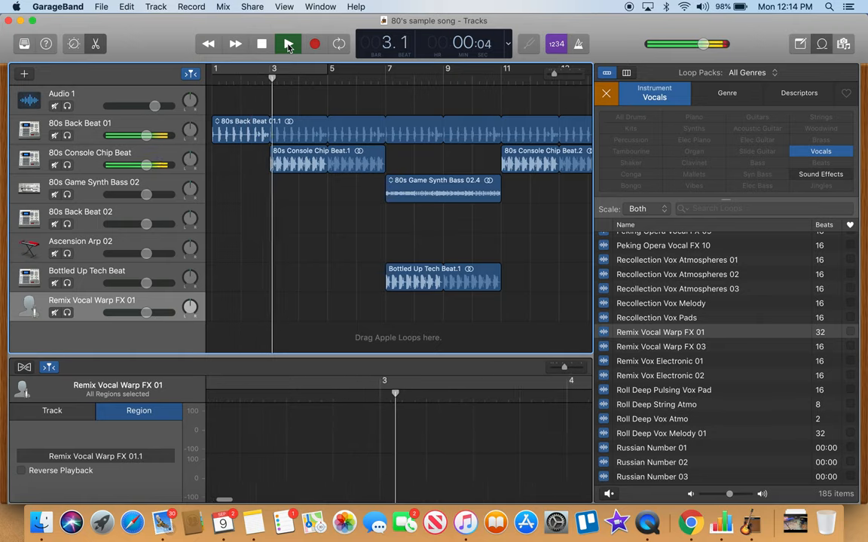
pyautogui.click(290, 43)
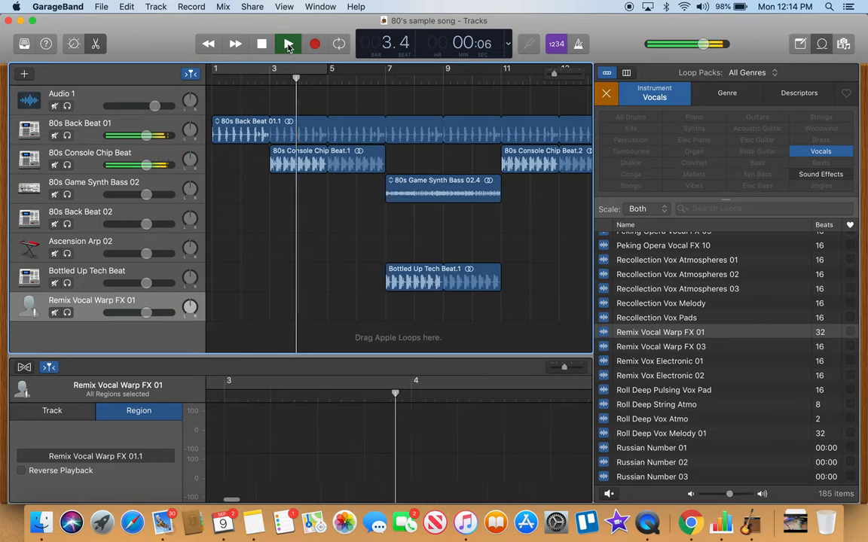
pyautogui.click(288, 44)
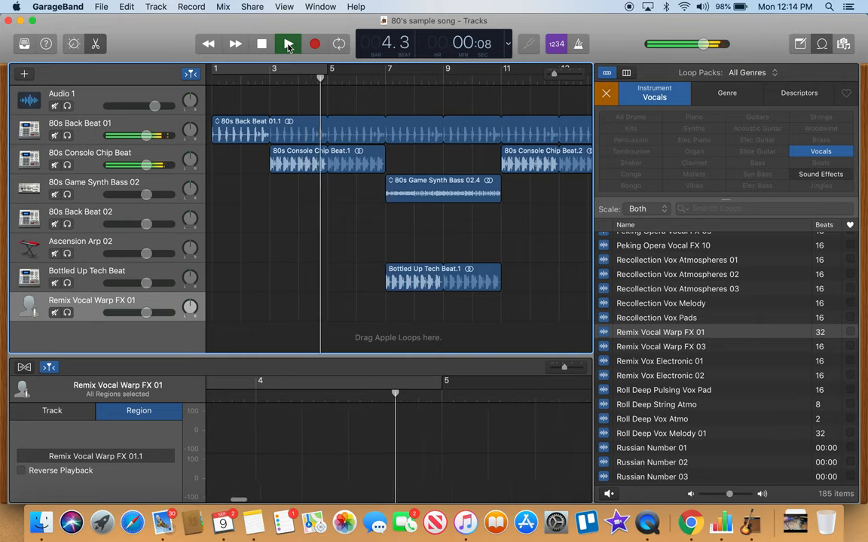
pyautogui.click(288, 43)
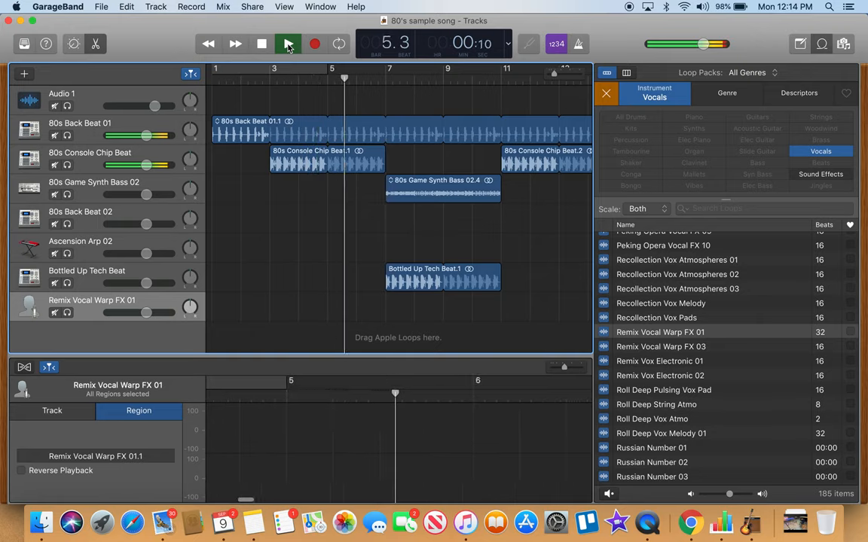
pyautogui.click(288, 44)
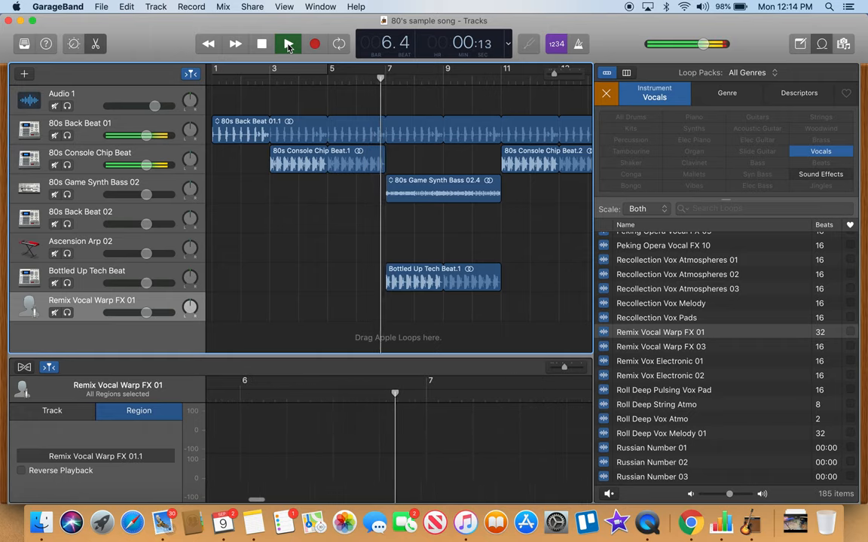
pyautogui.click(288, 44)
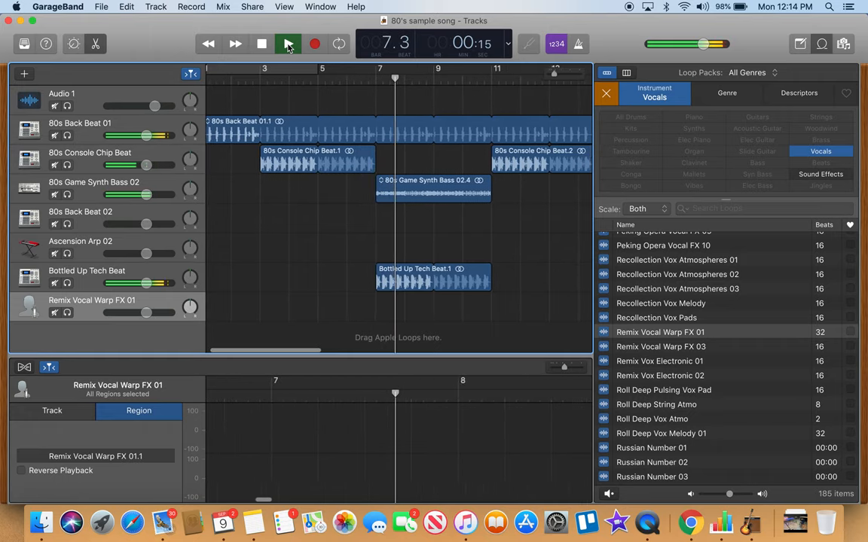
pyautogui.click(288, 44)
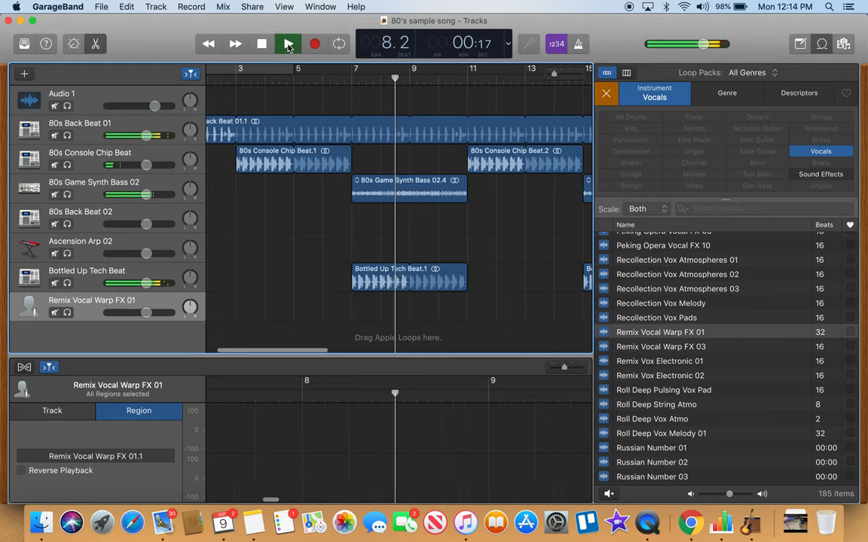
pyautogui.click(288, 44)
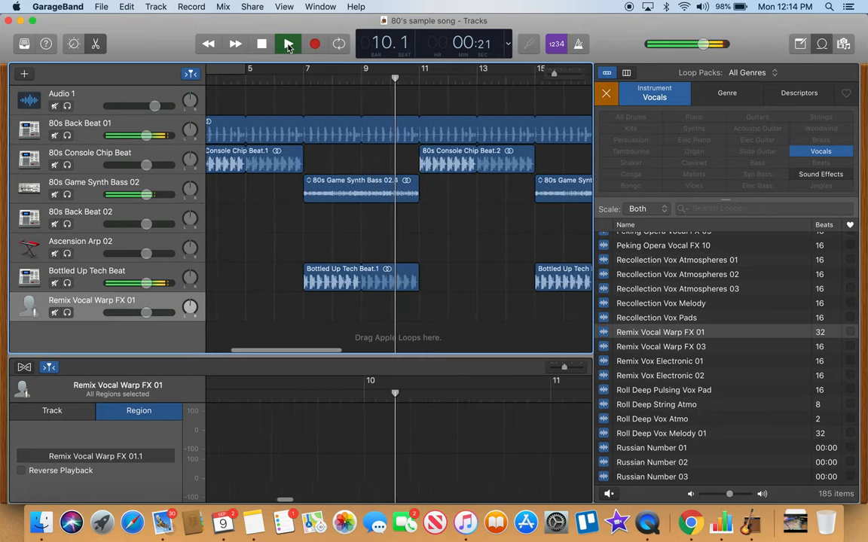
pyautogui.click(288, 43)
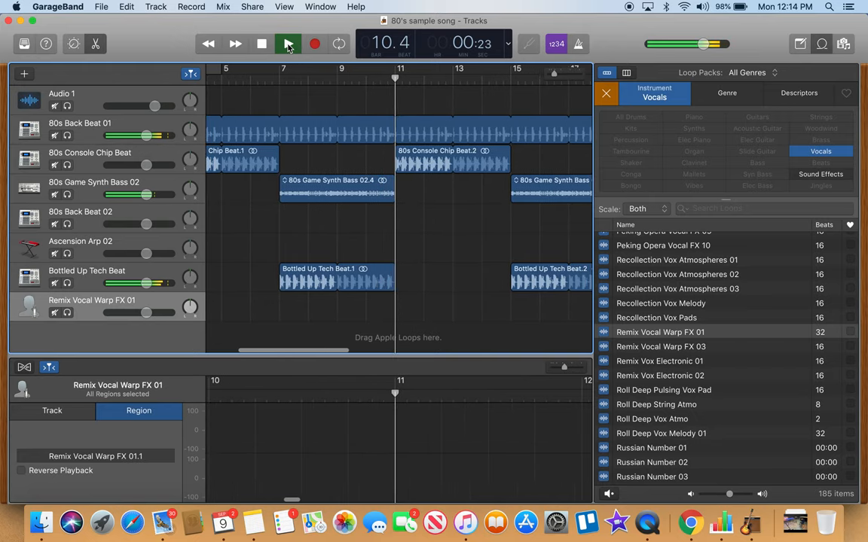
pyautogui.click(288, 44)
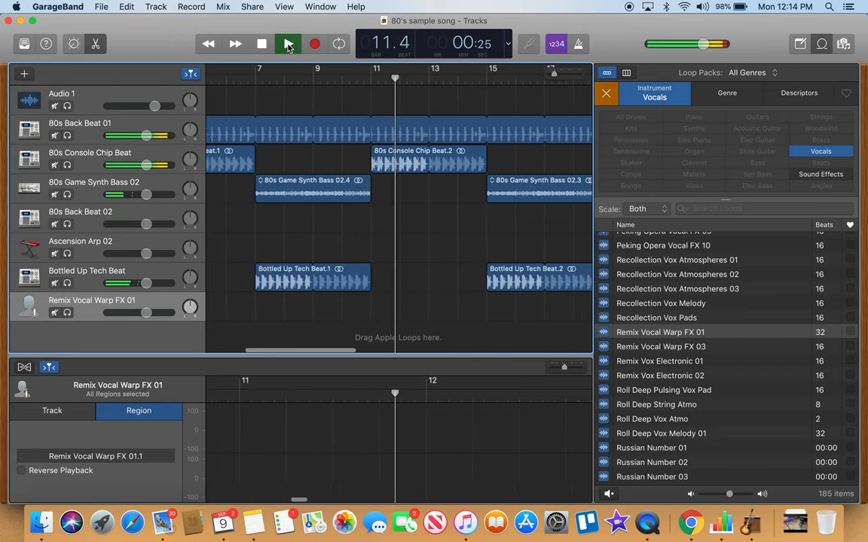
pyautogui.click(288, 42)
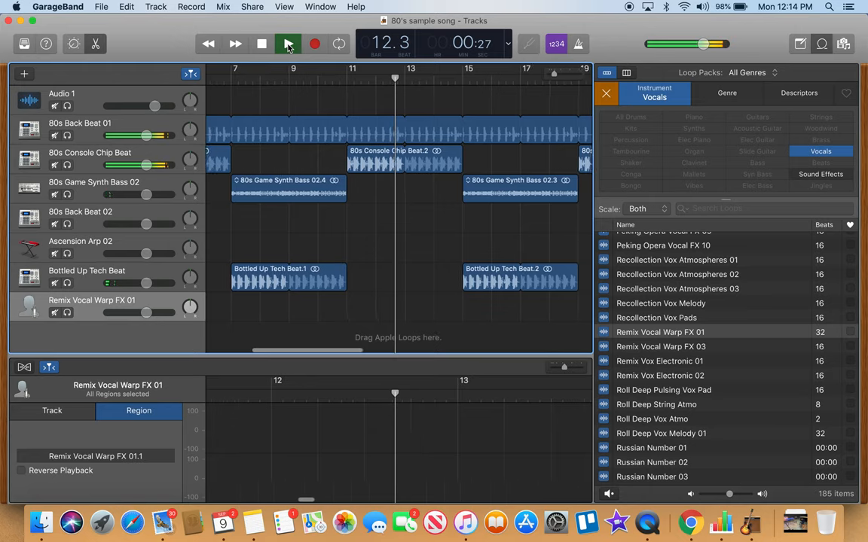
pyautogui.click(288, 42)
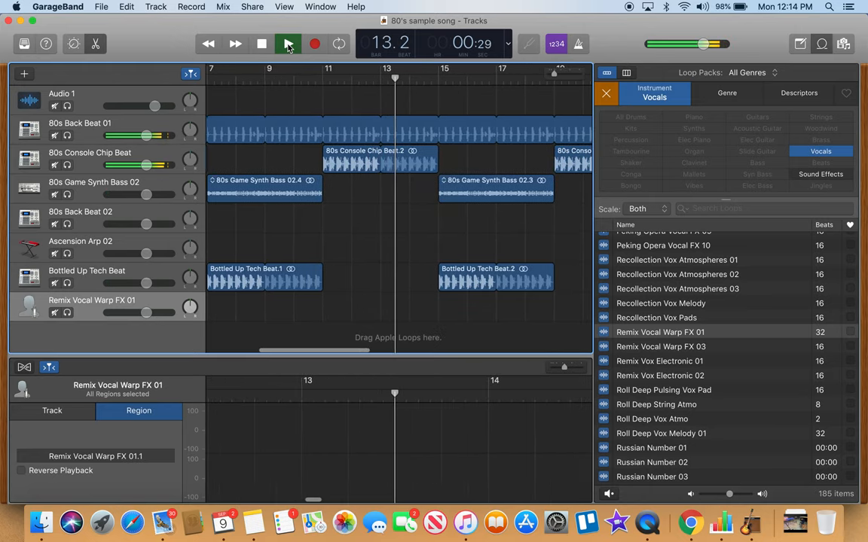
pyautogui.click(288, 43)
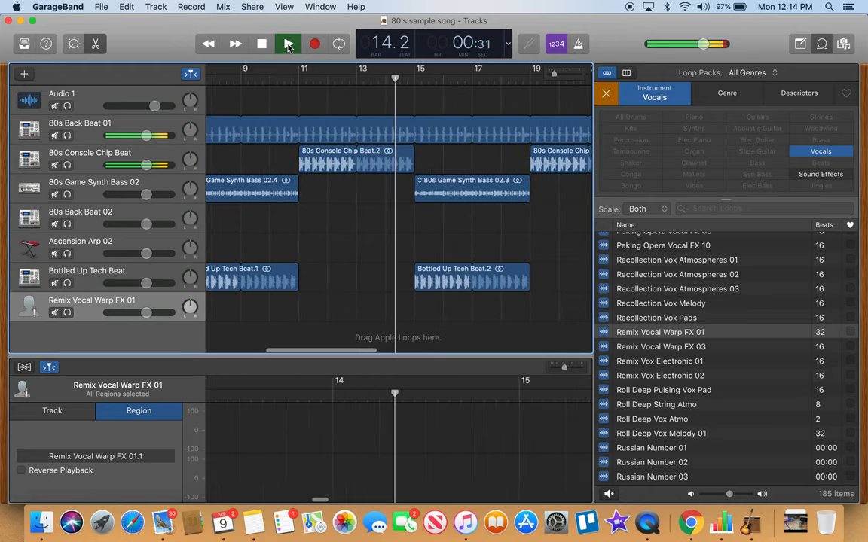
pyautogui.click(287, 43)
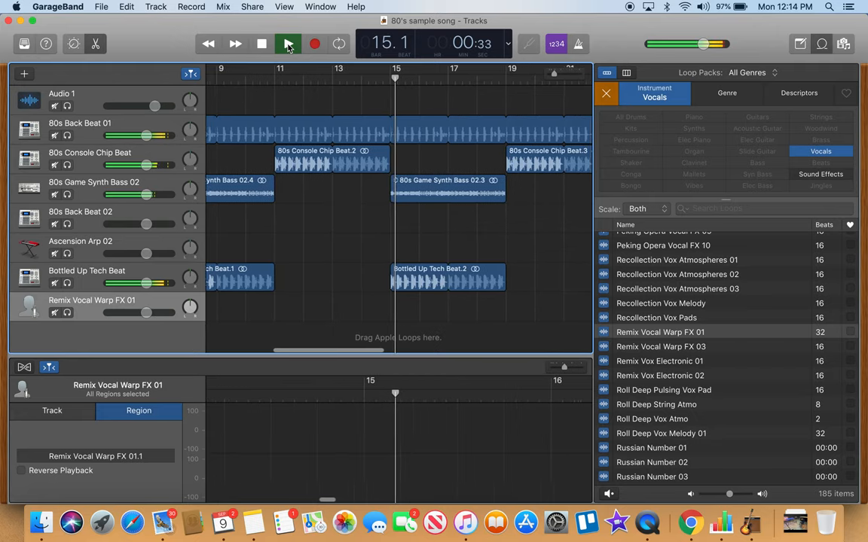
pyautogui.click(287, 42)
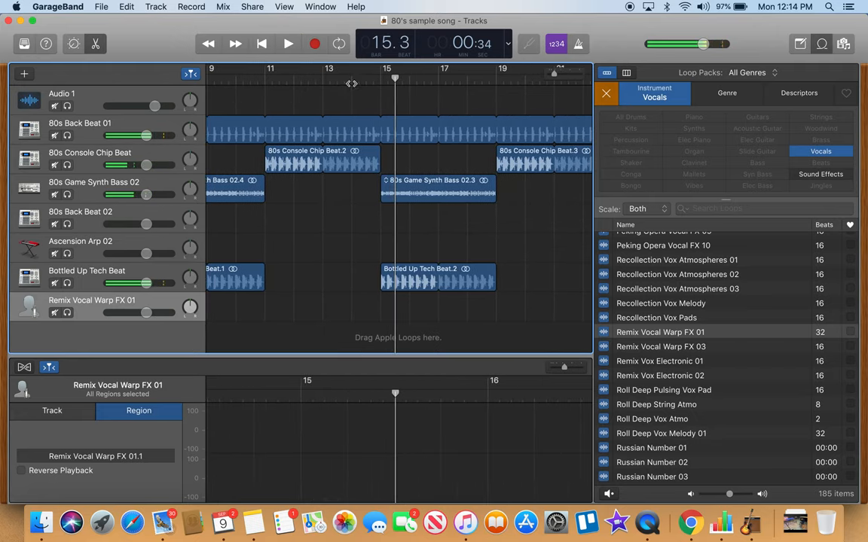
# Step: Play from bar 26 through the Remix Vocal Warp FX entry and stop near bar 36 (~1:24)
pyautogui.hscroll(3)
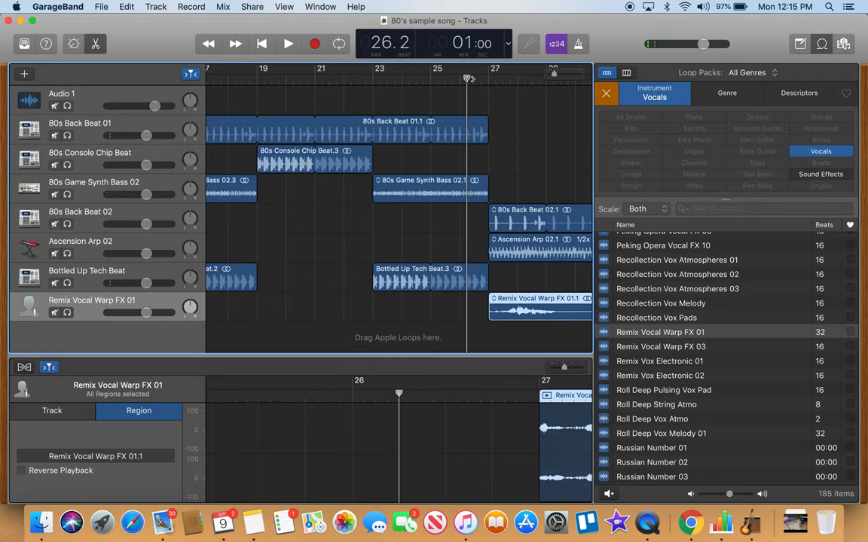
pyautogui.click(289, 42)
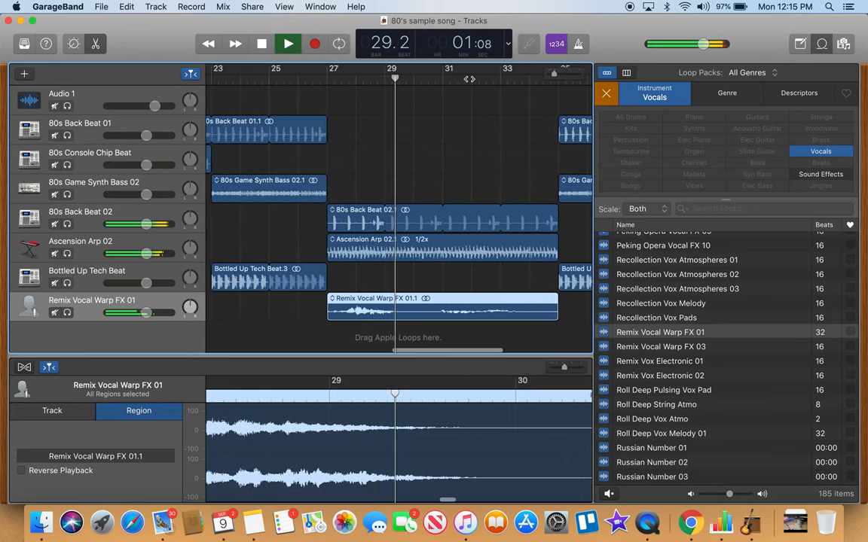
pyautogui.click(288, 42)
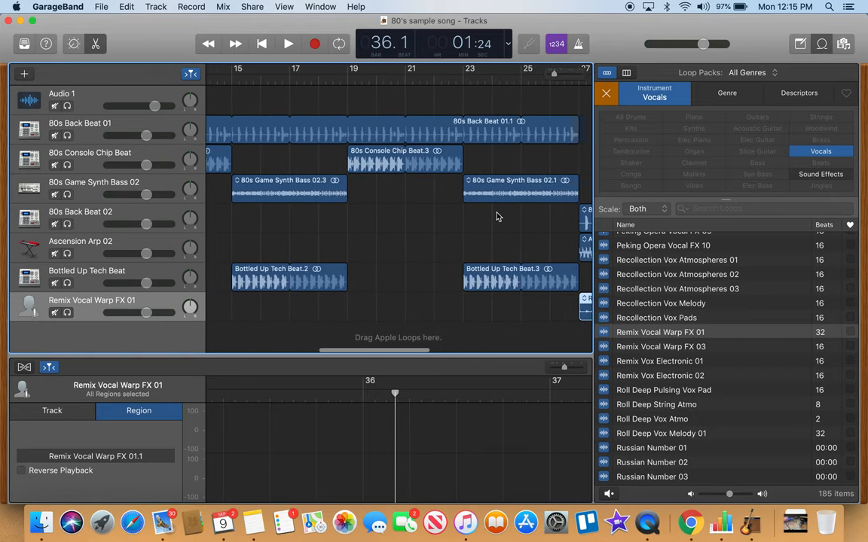
pyautogui.hscroll(-3)
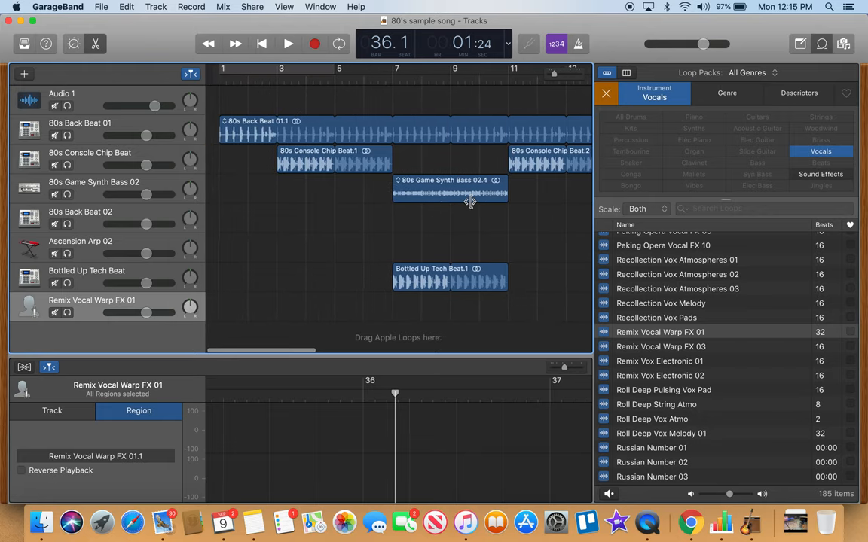
pyautogui.moveTo(470, 193); pyautogui.dragTo(436, 187)
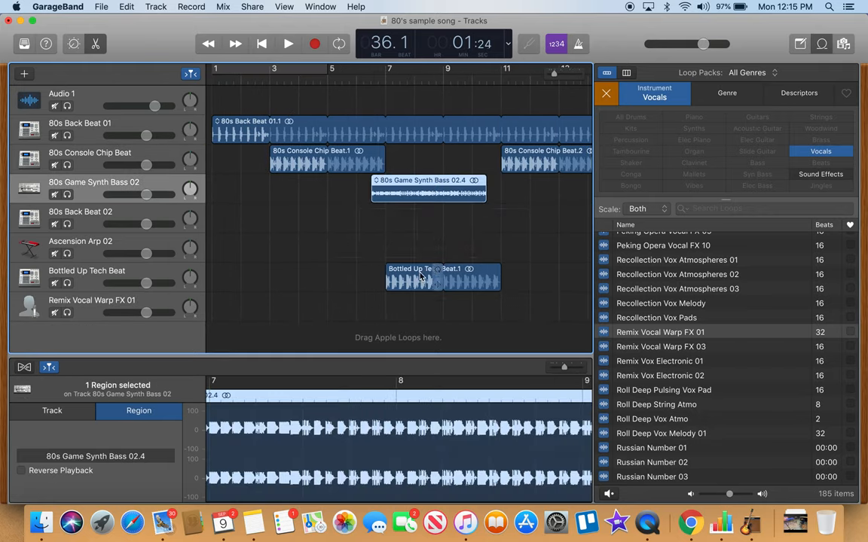
pyautogui.click(443, 277)
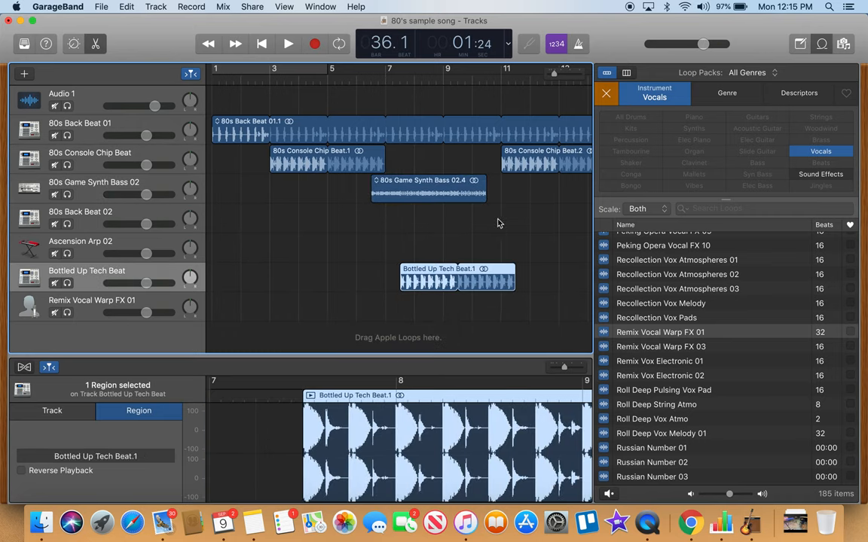
pyautogui.moveTo(380, 92)
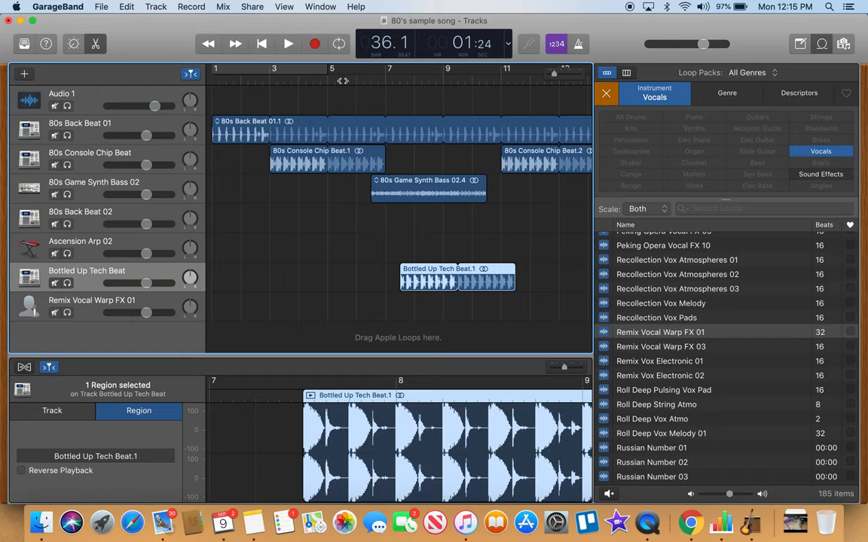
pyautogui.click(428, 187)
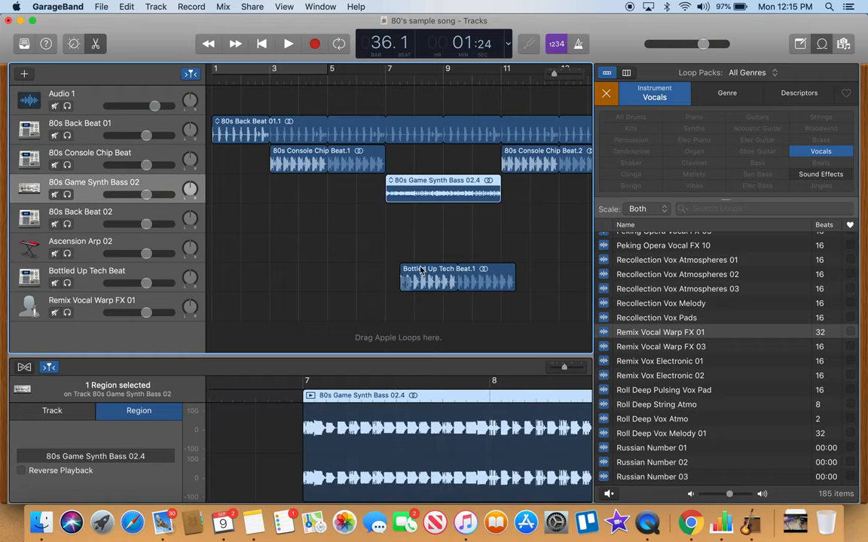
pyautogui.click(458, 277)
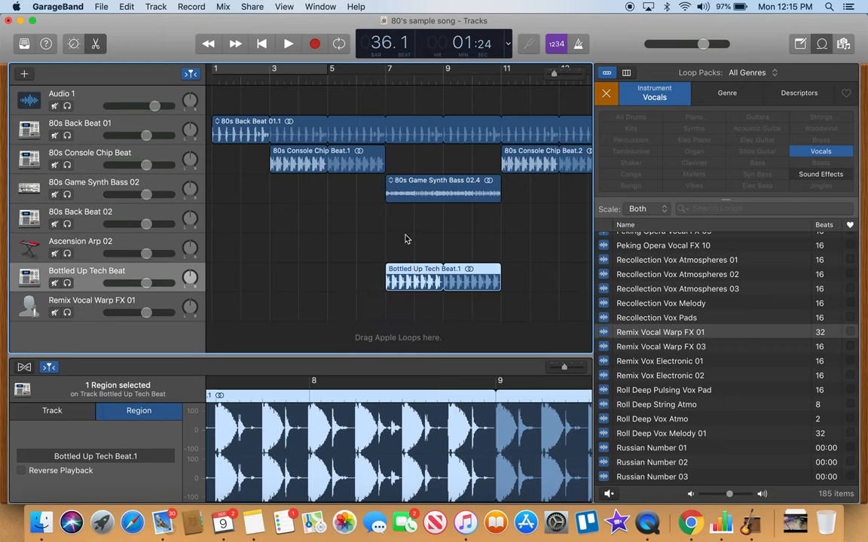
pyautogui.moveTo(337, 200)
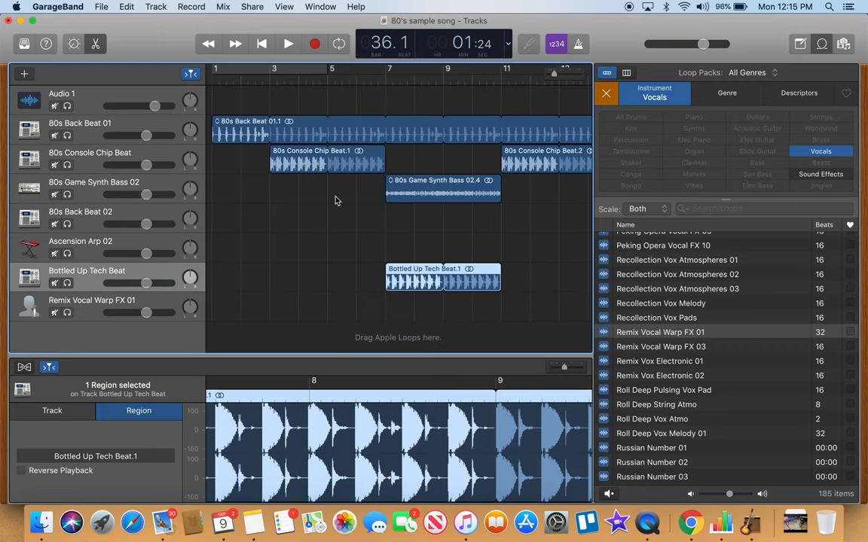
pyautogui.moveTo(253, 169)
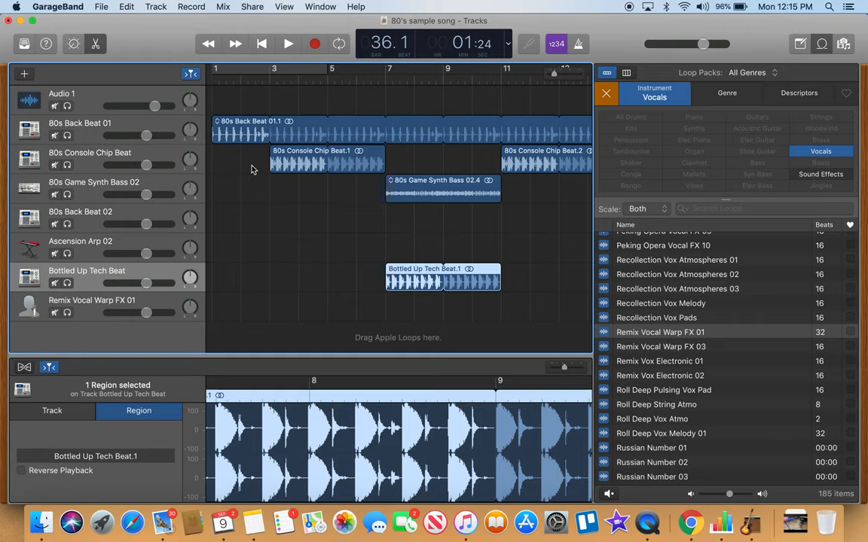